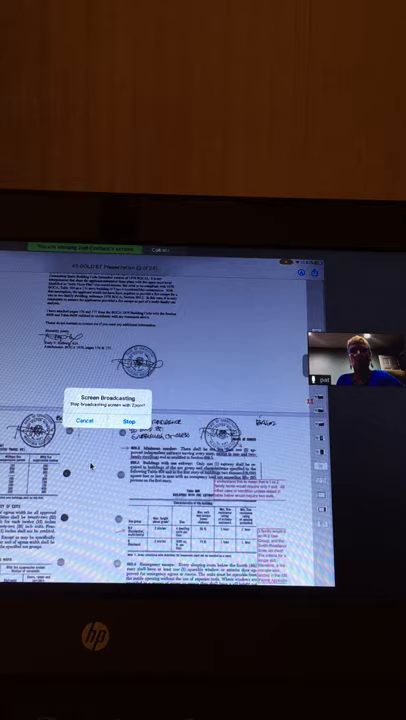
# Step: Cancel the stop-broadcasting prompt and scroll to the highlighted site plan approval sections
pyautogui.click(130, 421)
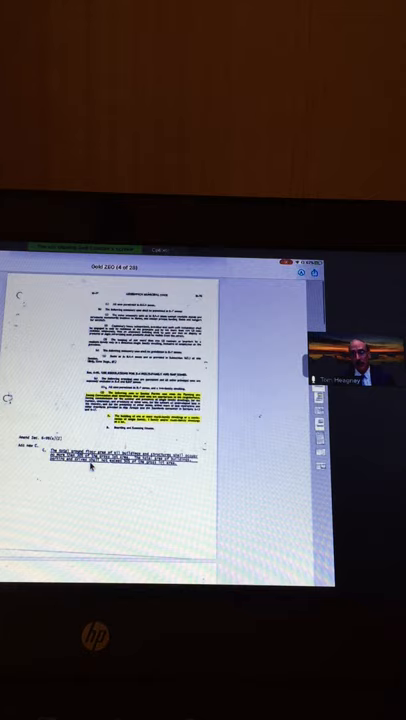
pyautogui.scroll(-3)
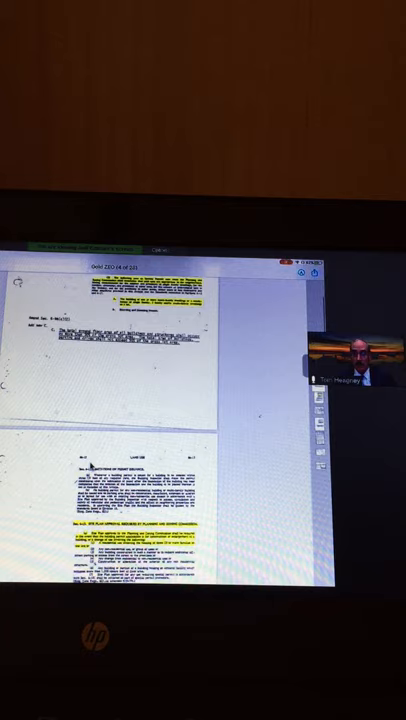